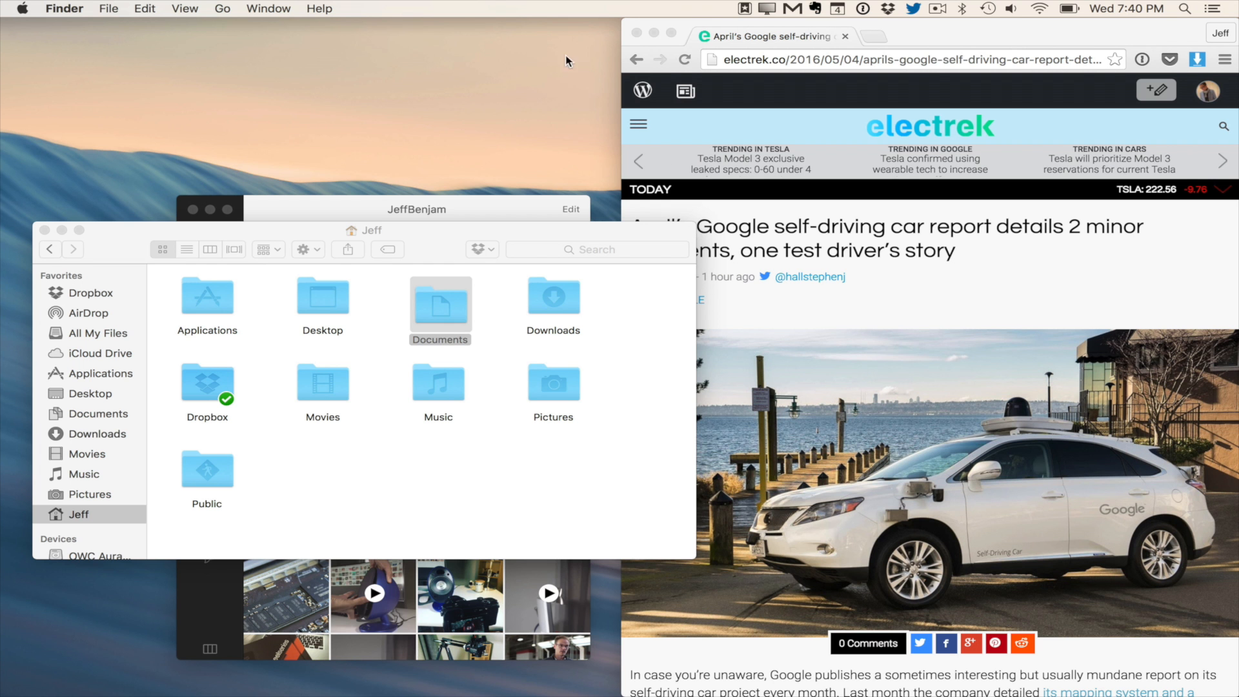
pyautogui.moveTo(581, 37)
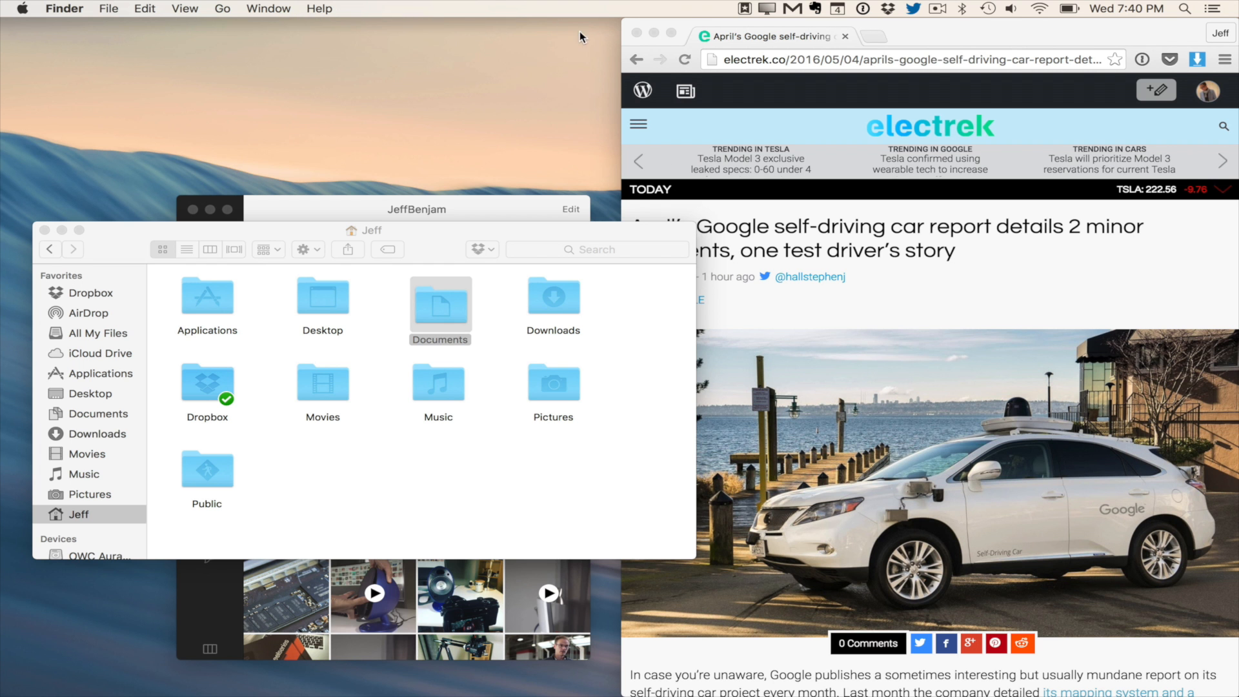
pyautogui.moveTo(611, 26)
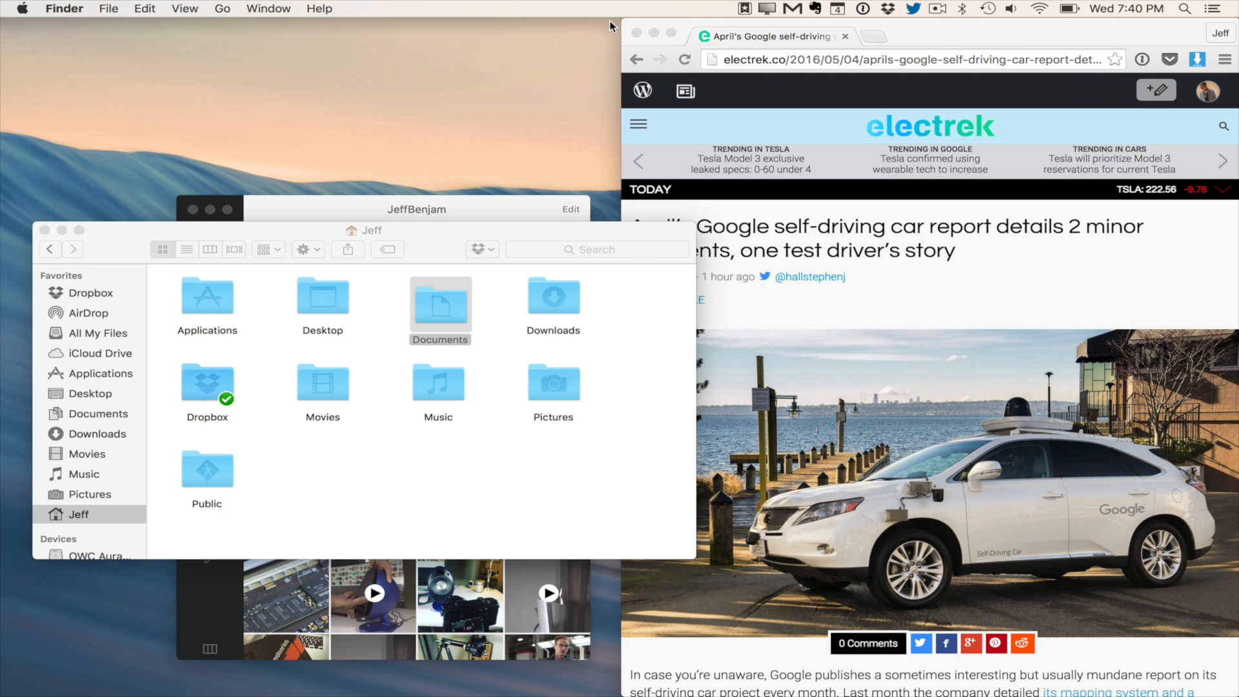
pyautogui.moveTo(426, 119)
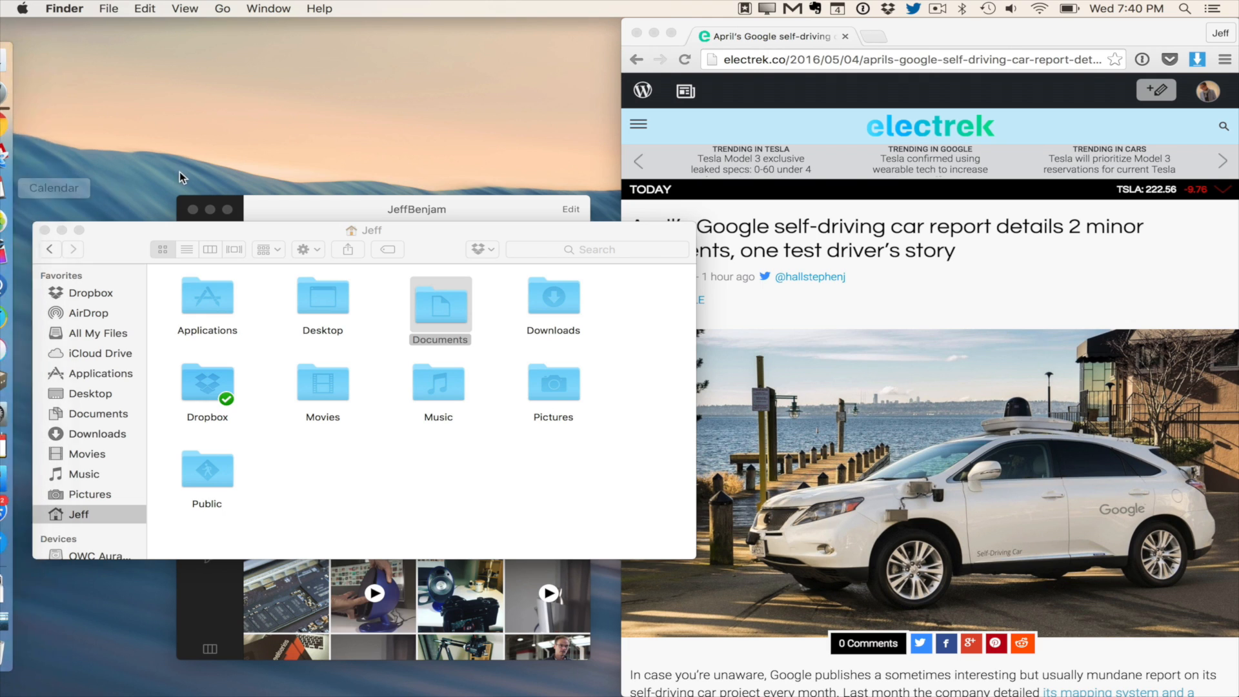
pyautogui.moveTo(439, 61)
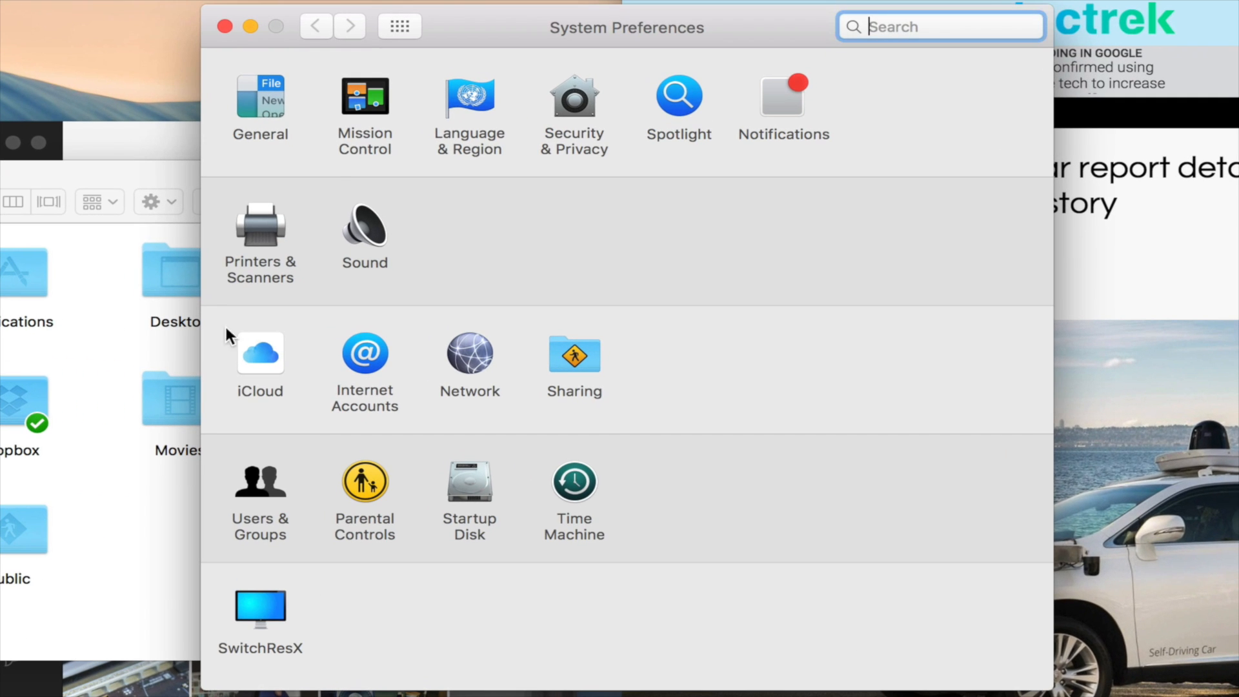
# Step: Enable 'Automatically hide and show the menu bar' in General (toggled off and on), then close preferences
pyautogui.click(260, 98)
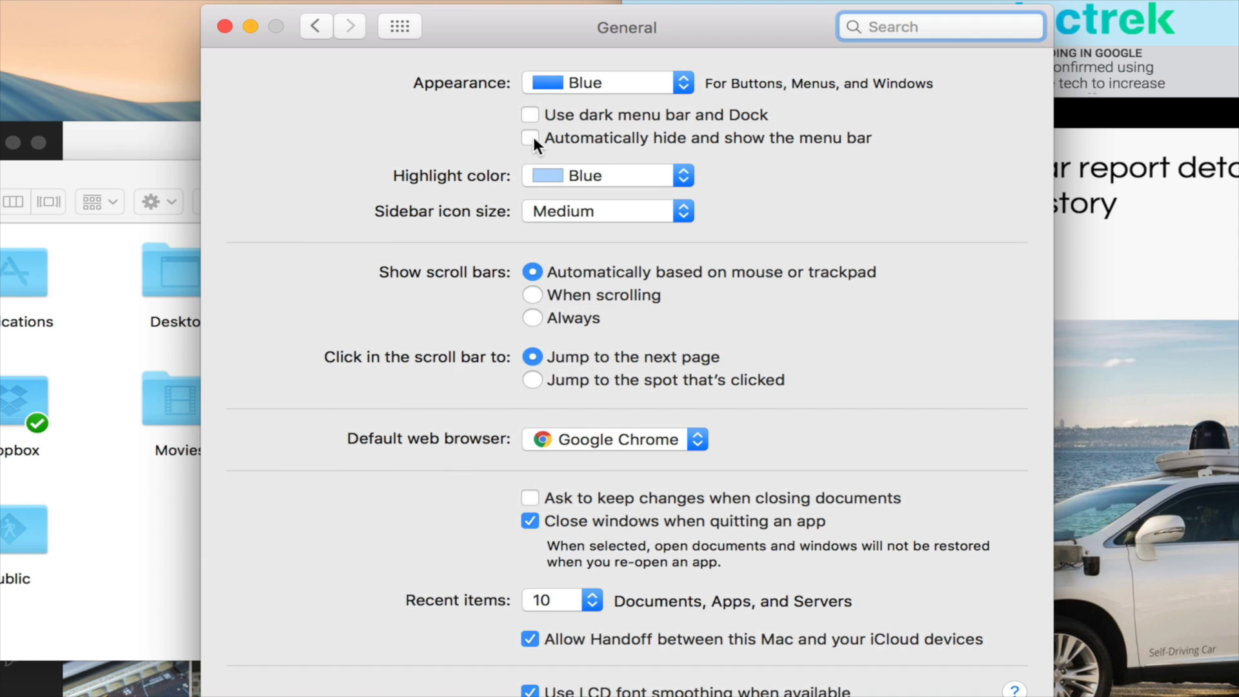
pyautogui.click(531, 139)
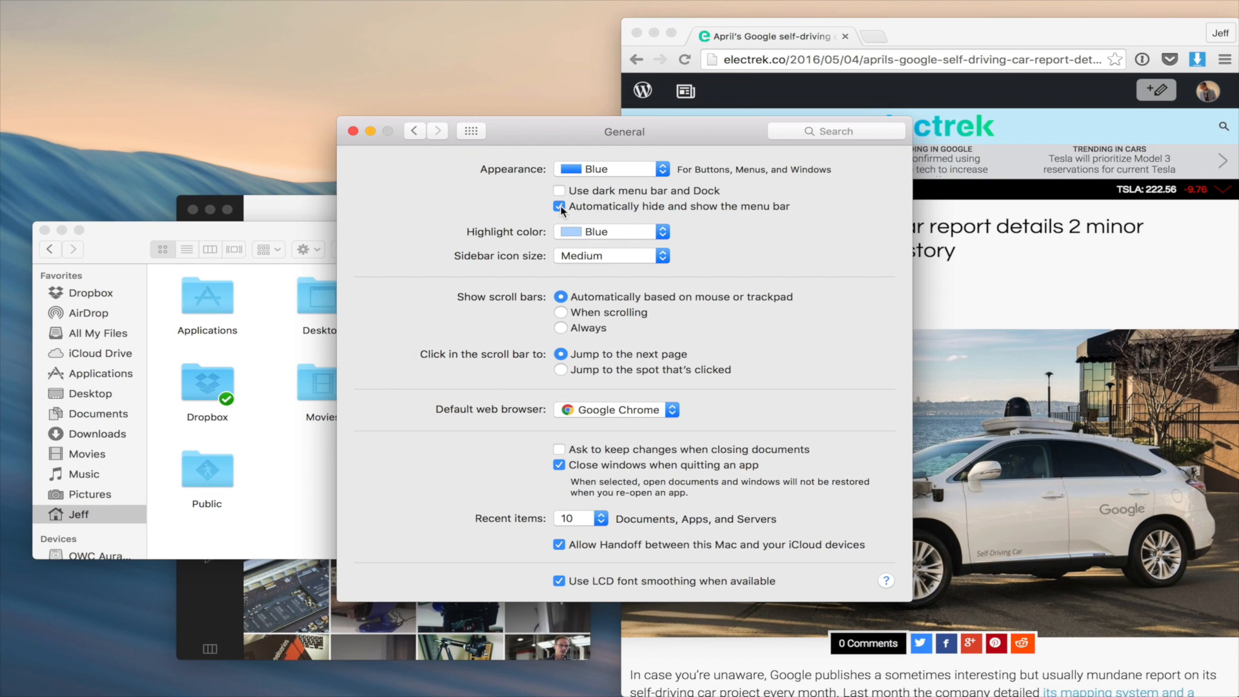
pyautogui.click(559, 207)
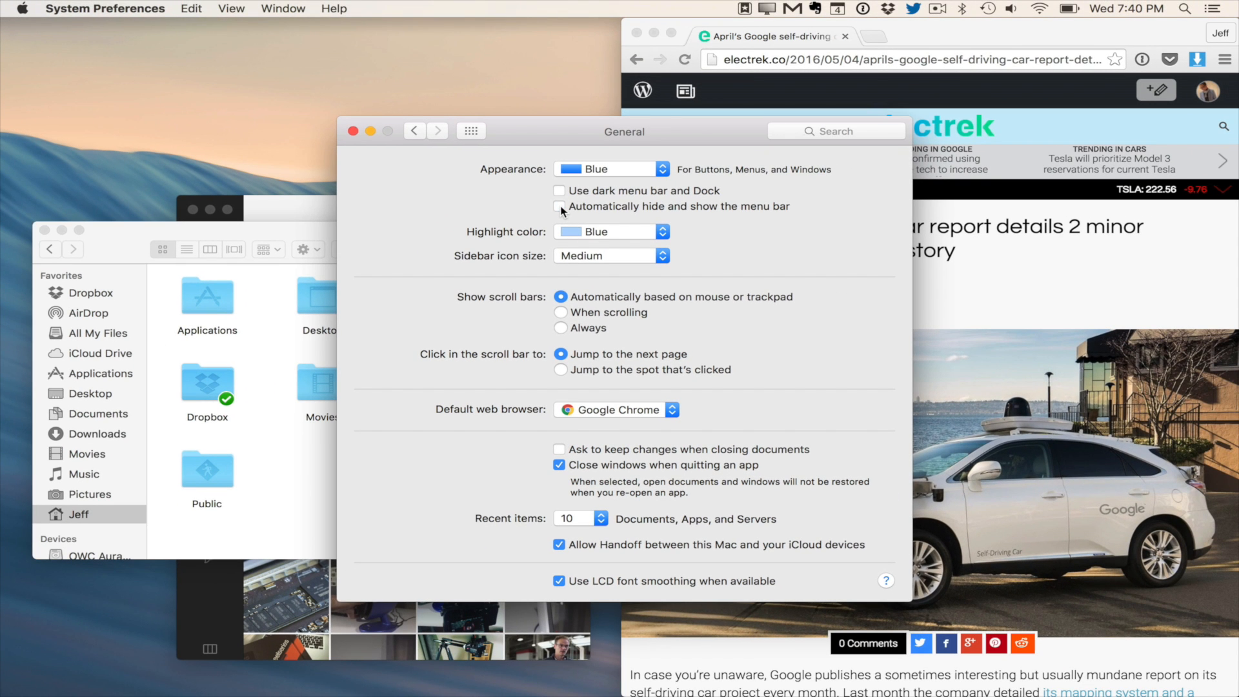
pyautogui.click(559, 206)
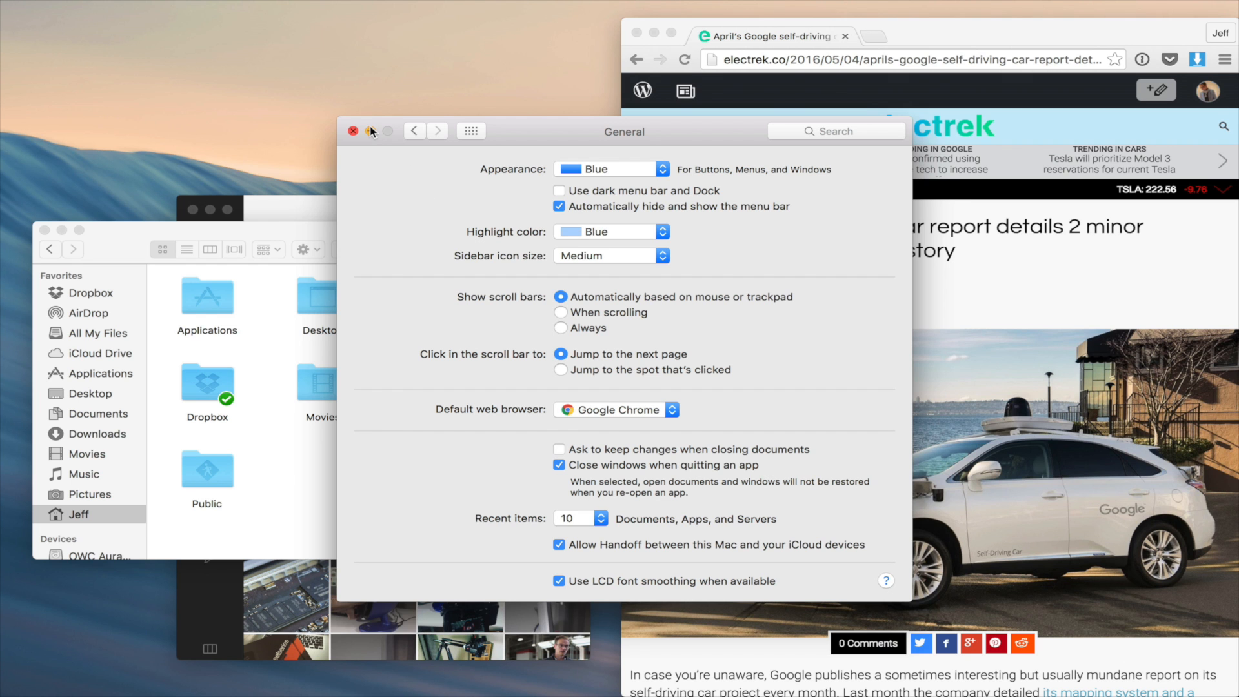
pyautogui.click(354, 132)
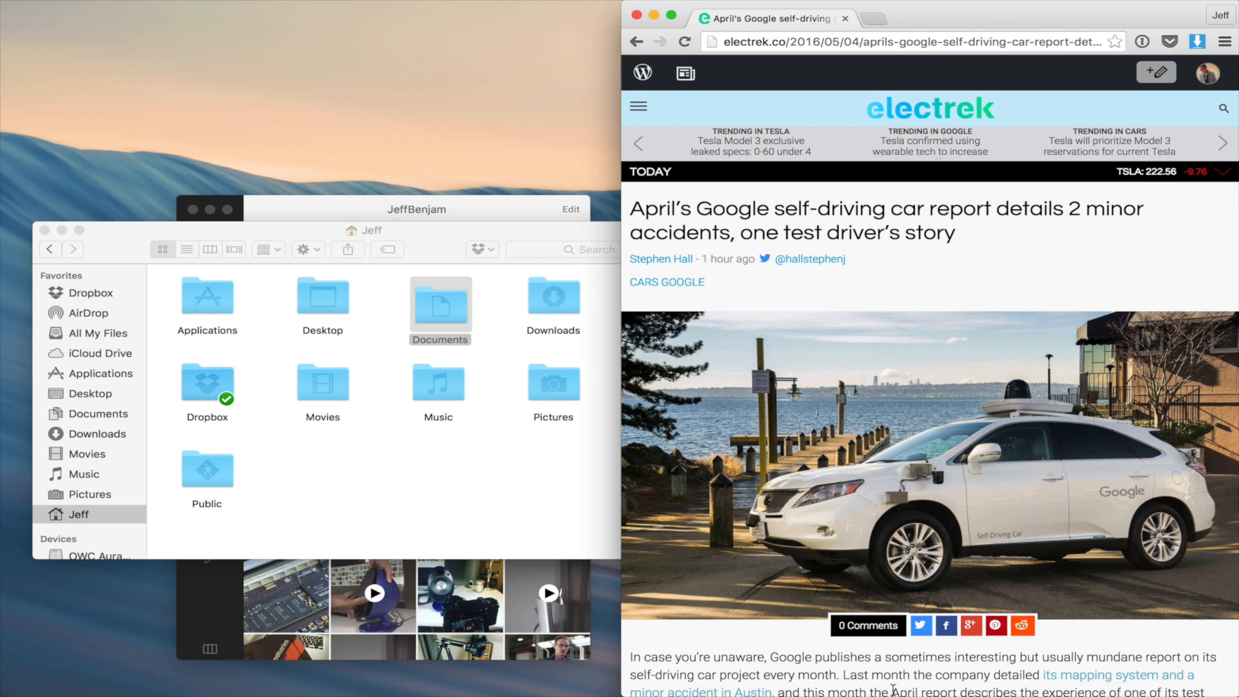
pyautogui.moveTo(532, 104)
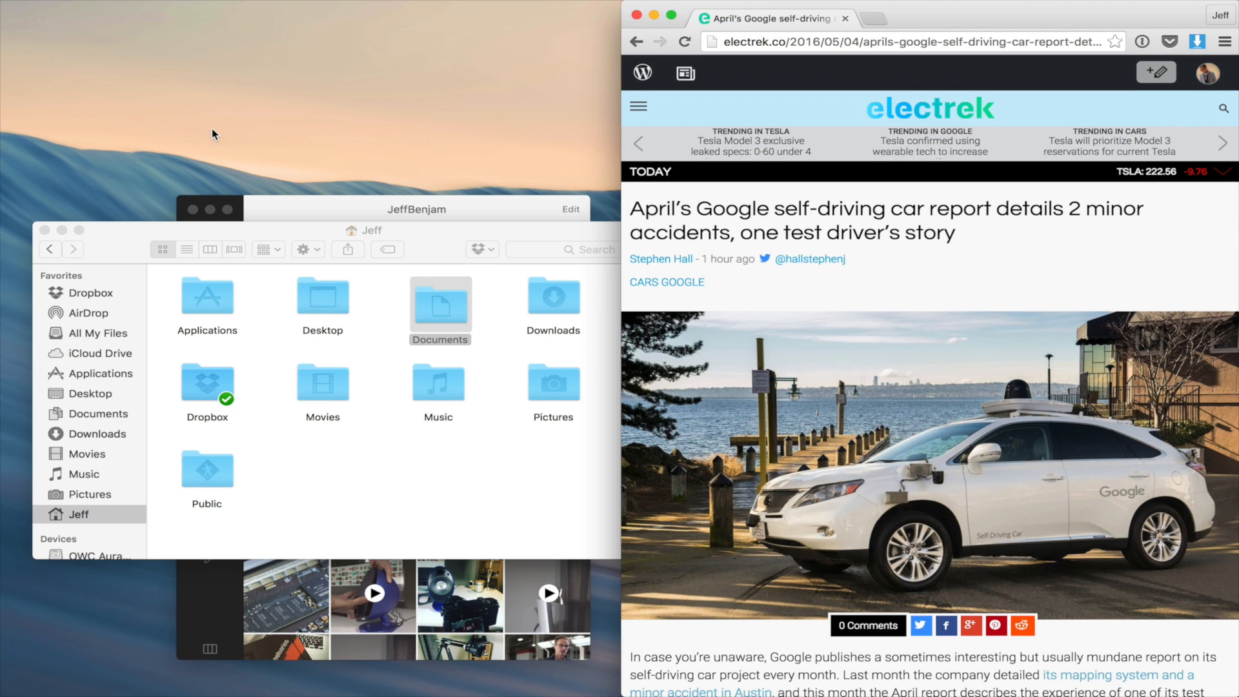
pyautogui.moveTo(298, 131)
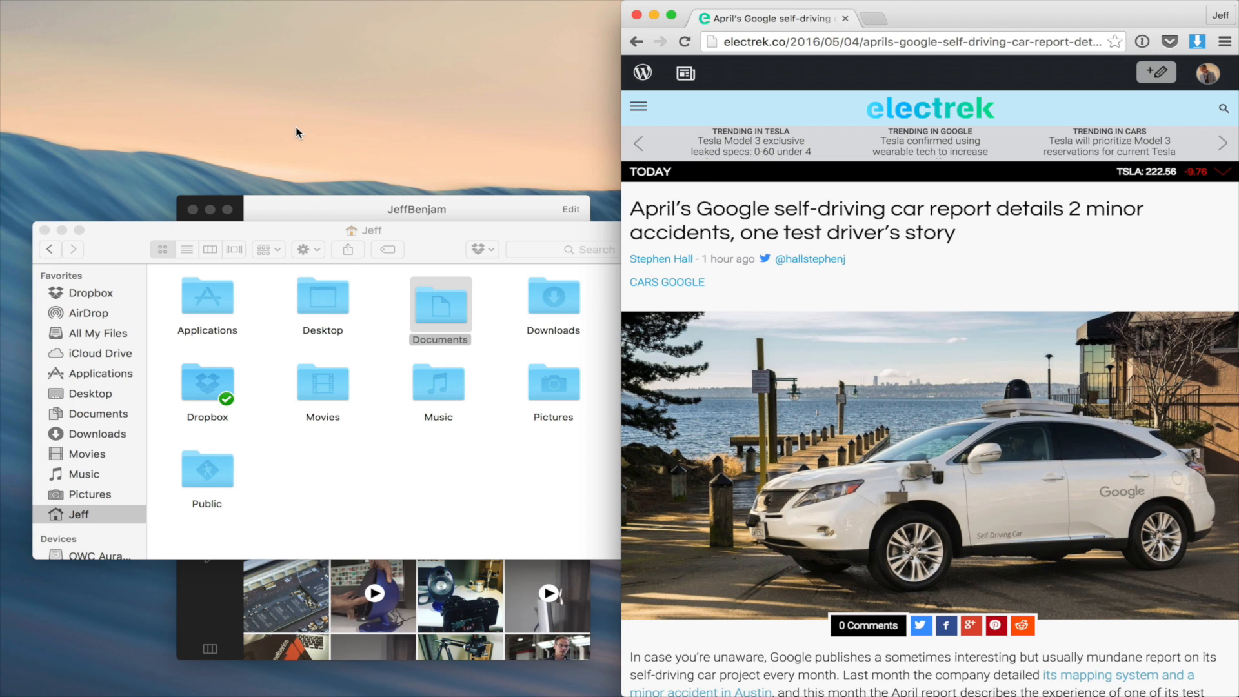
pyautogui.moveTo(491, 5)
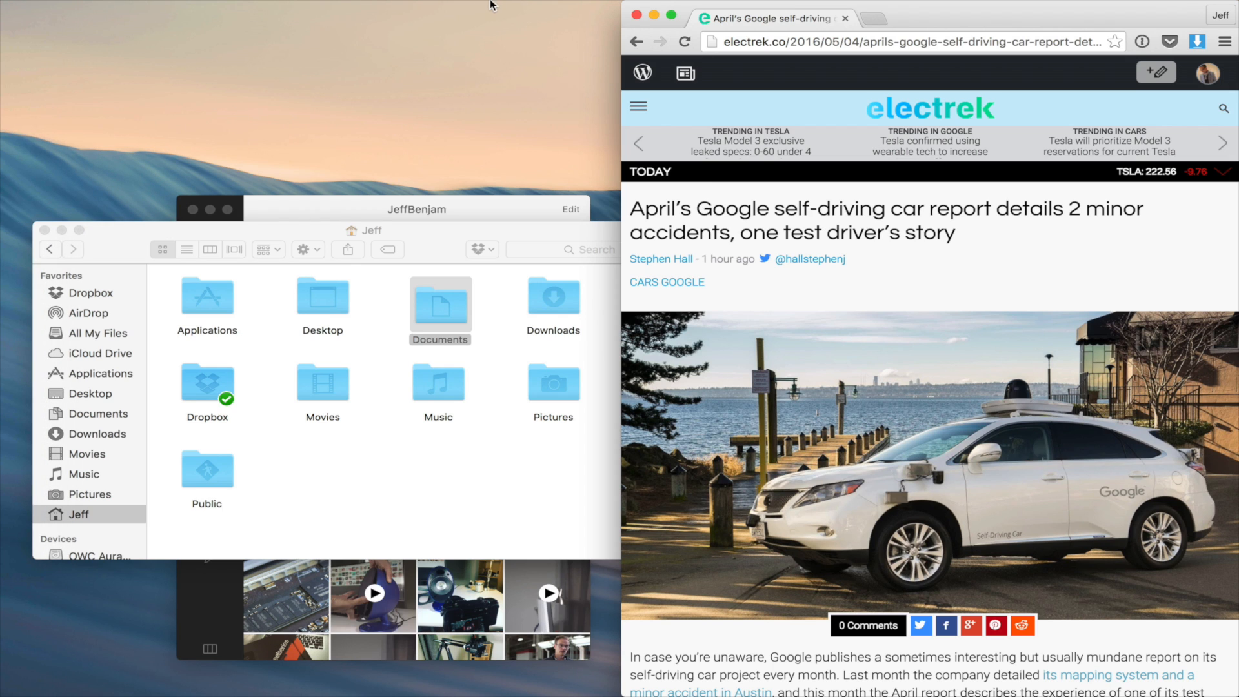
pyautogui.moveTo(512, 109)
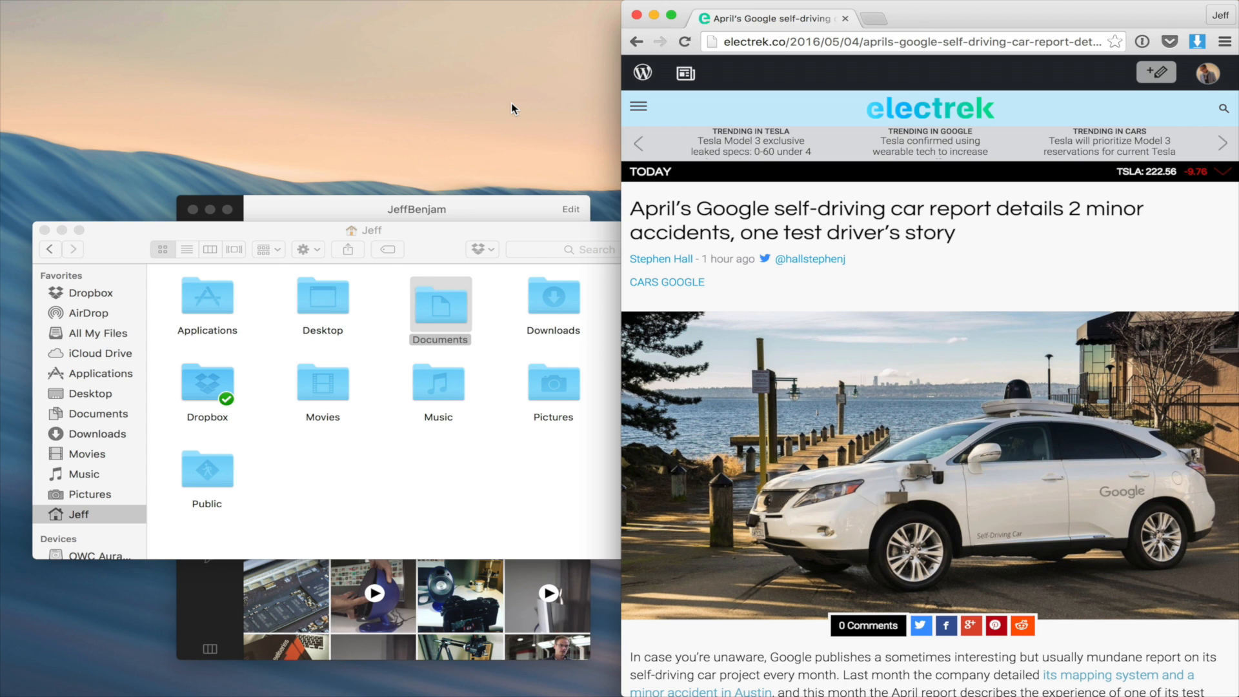